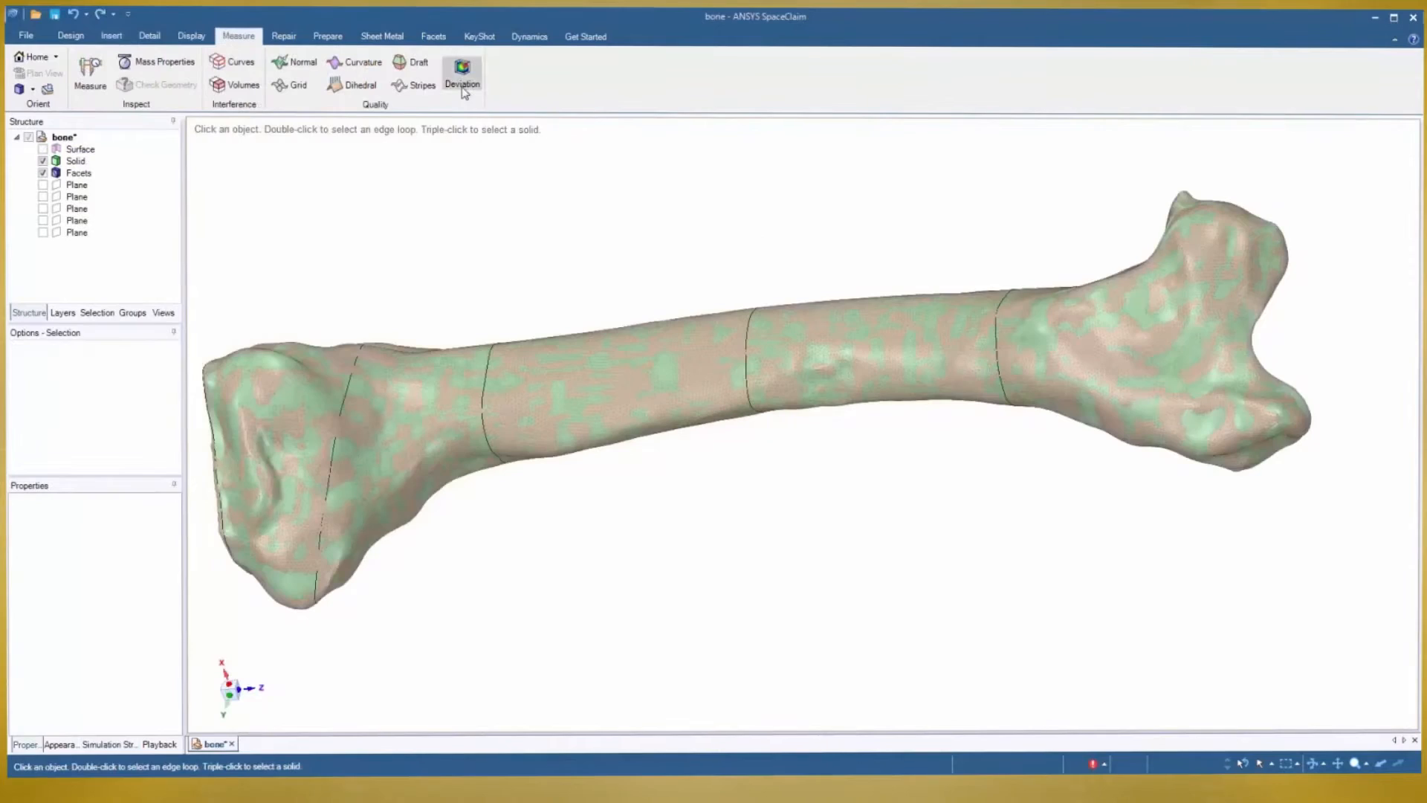
- Start a Measure > Deviation check on the bone mesh
left_click(462, 70)
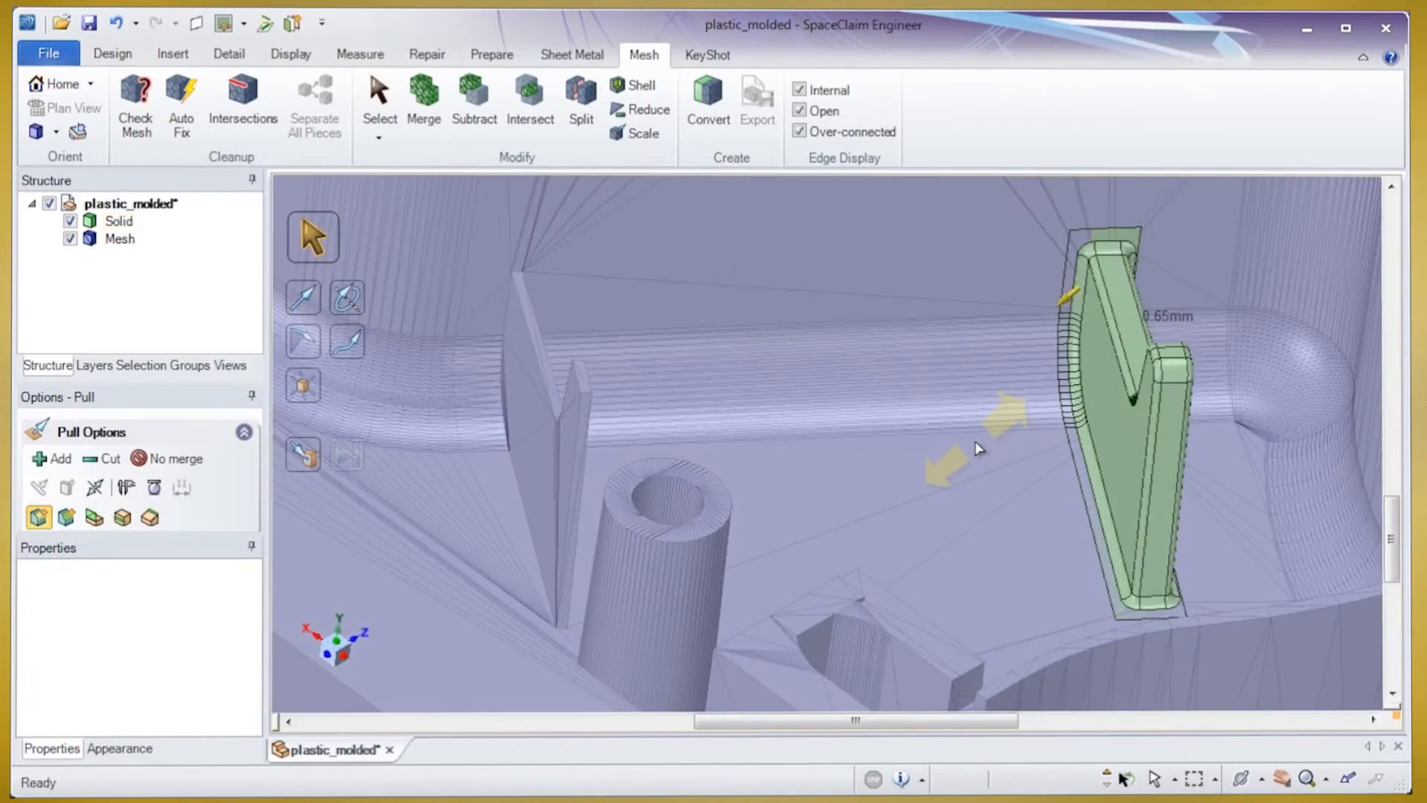
- Pick the molded mesh and start a Mesh > Merge of the rib solids into it
left_click(379, 101)
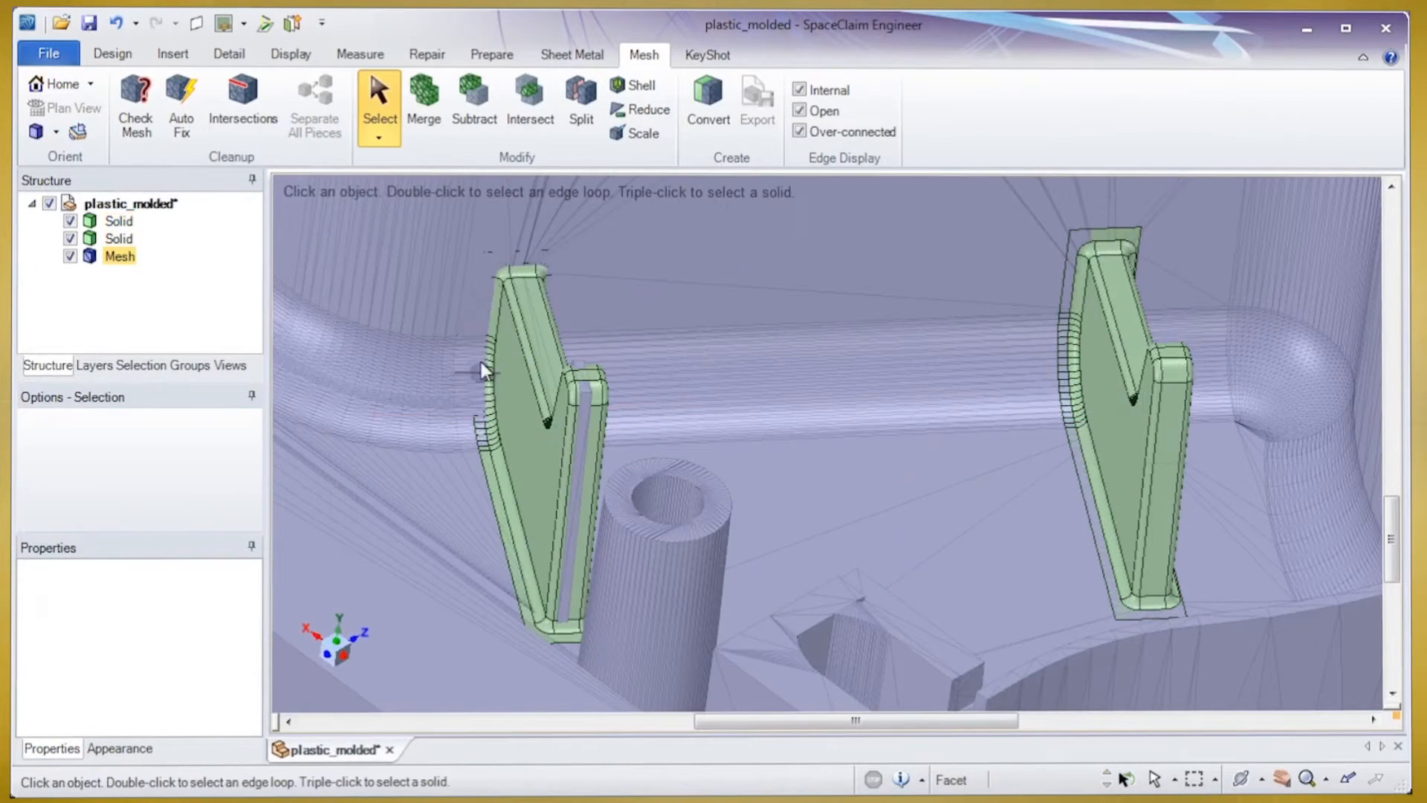
left_click(425, 97)
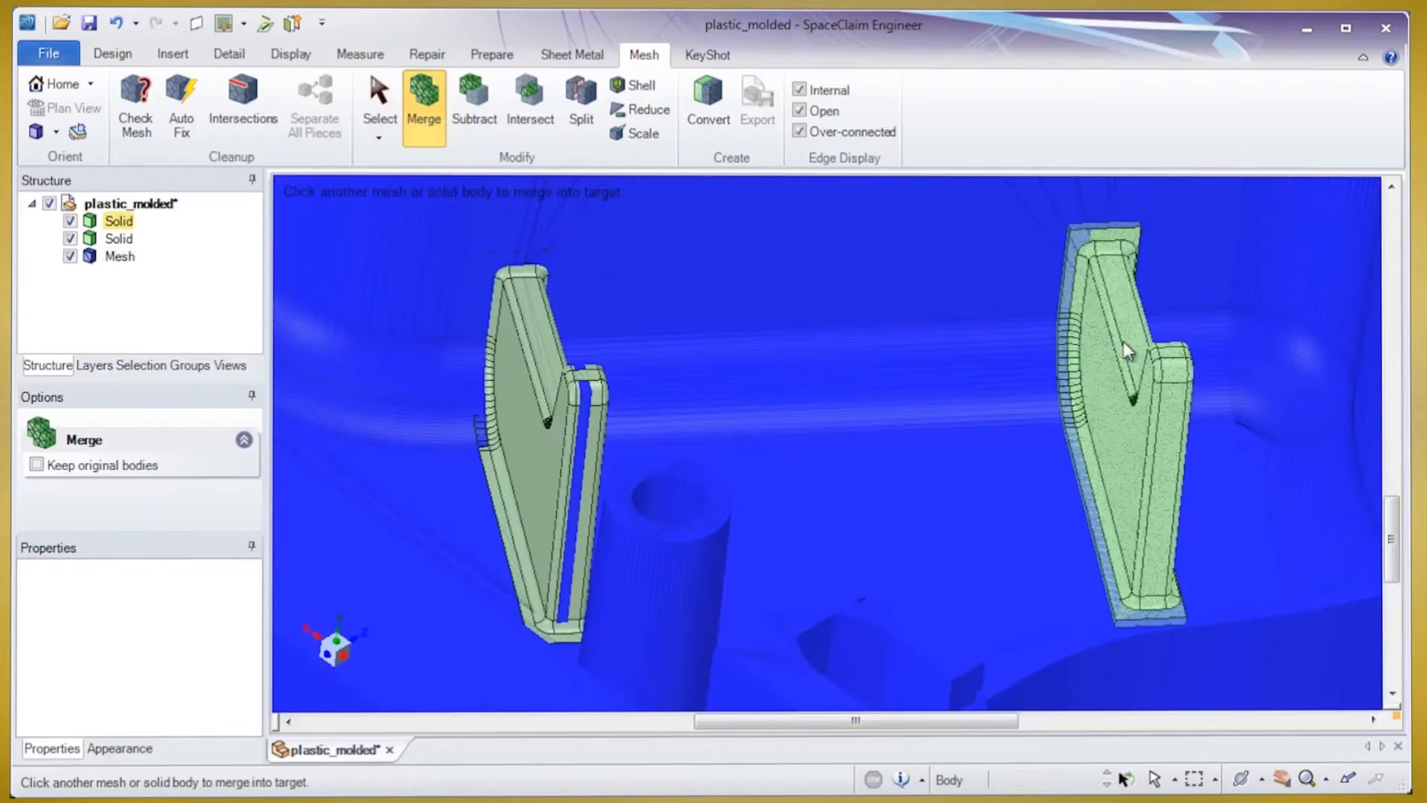